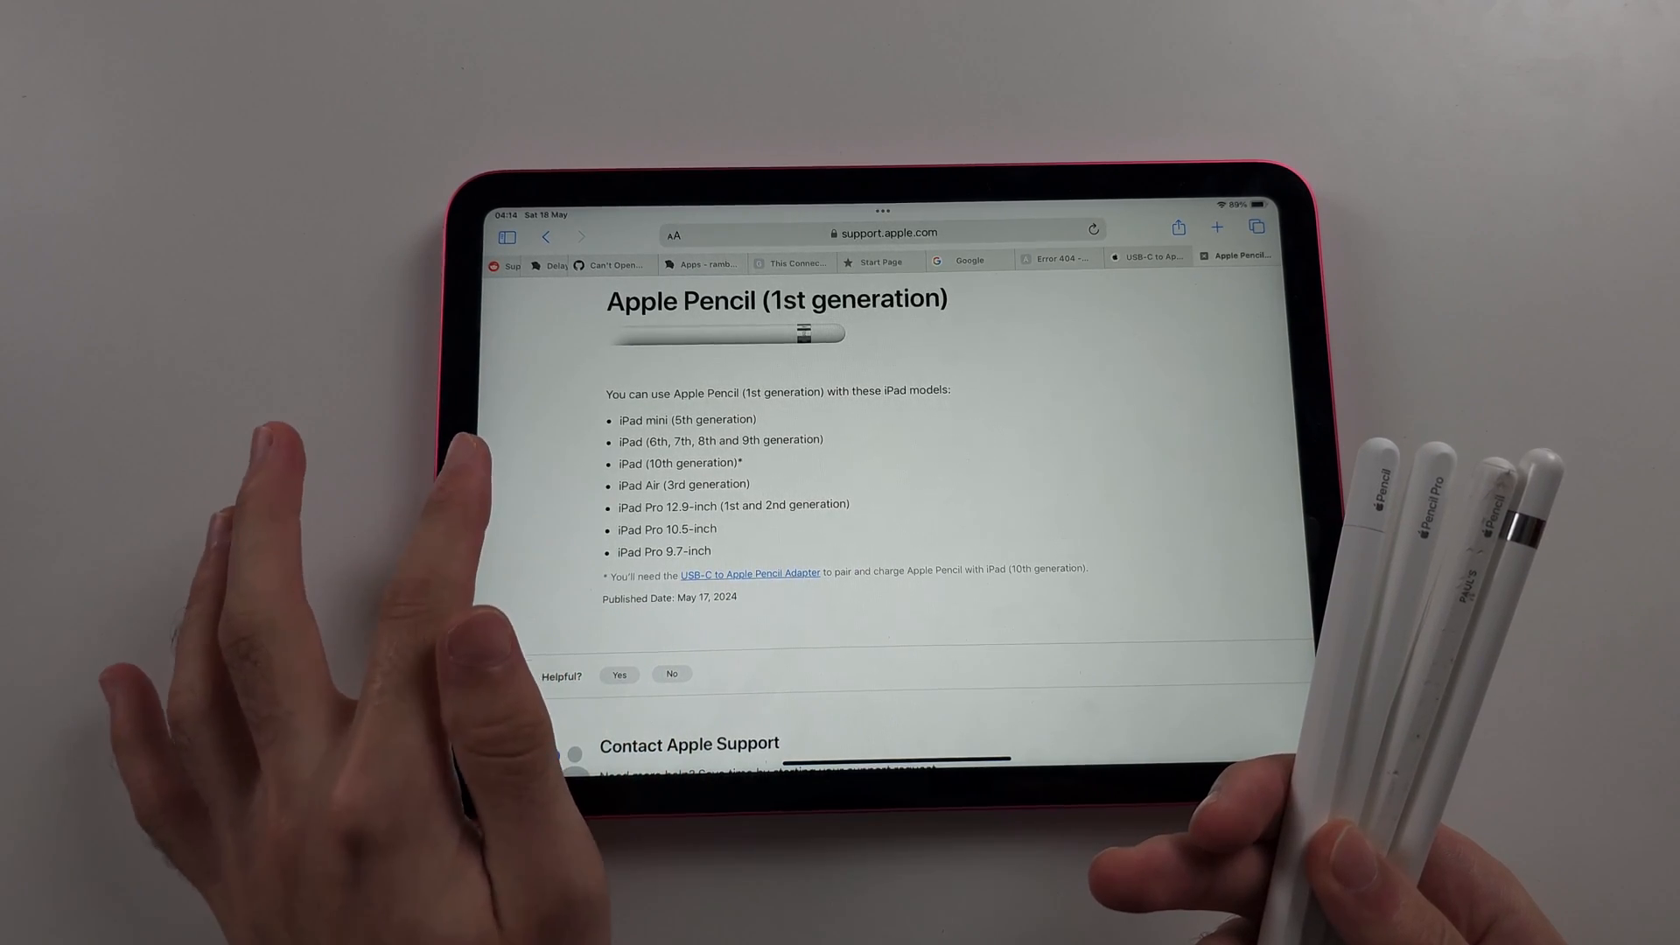
Step: Check Software Update under General, finding iPadOS 17.5 available to install
{"action": "scroll", "scroll_direction": "down", "scroll_amount": 3}
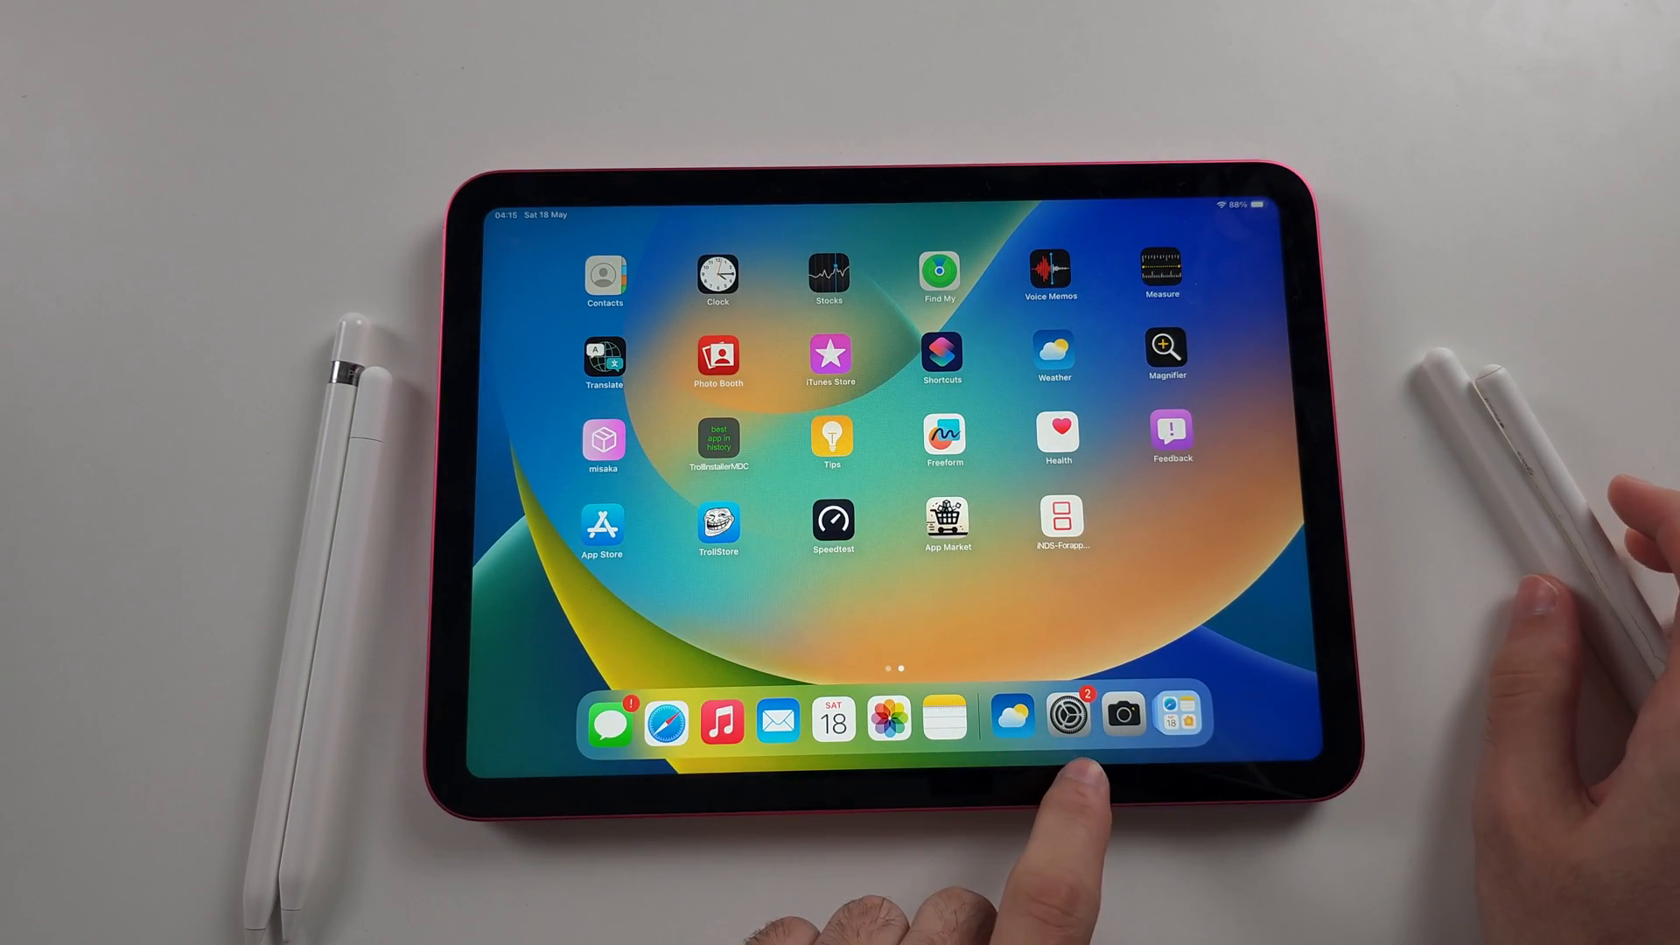
{"action": "left_click", "coordinate": [1066, 716]}
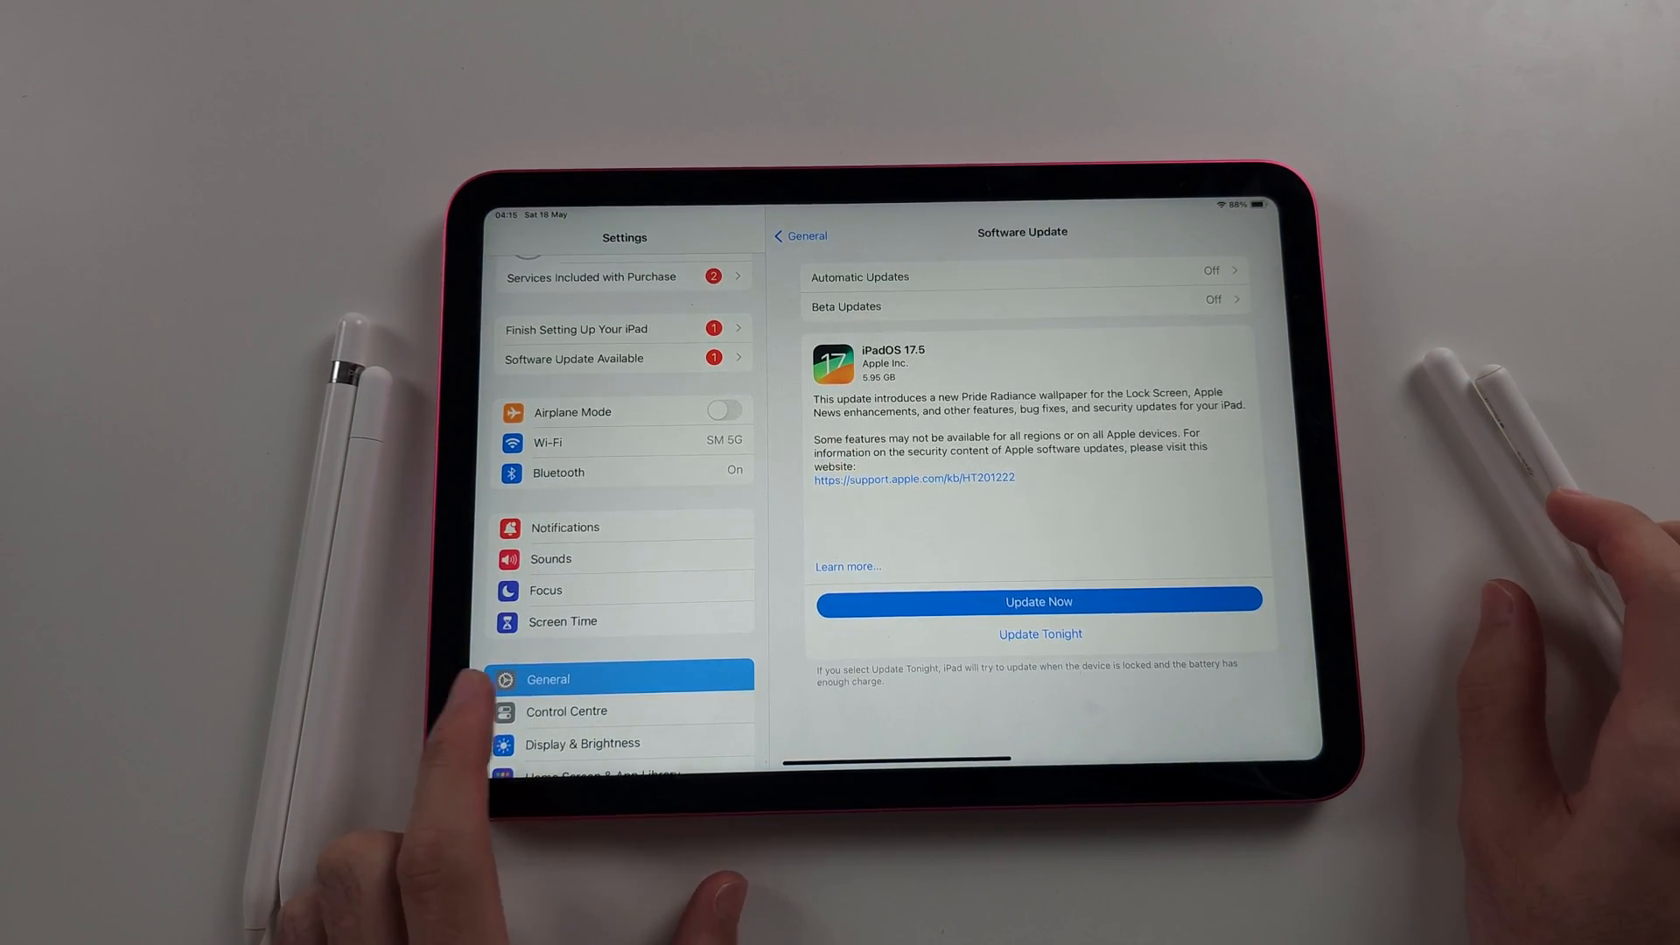
{"action": "left_click", "coordinate": [800, 236]}
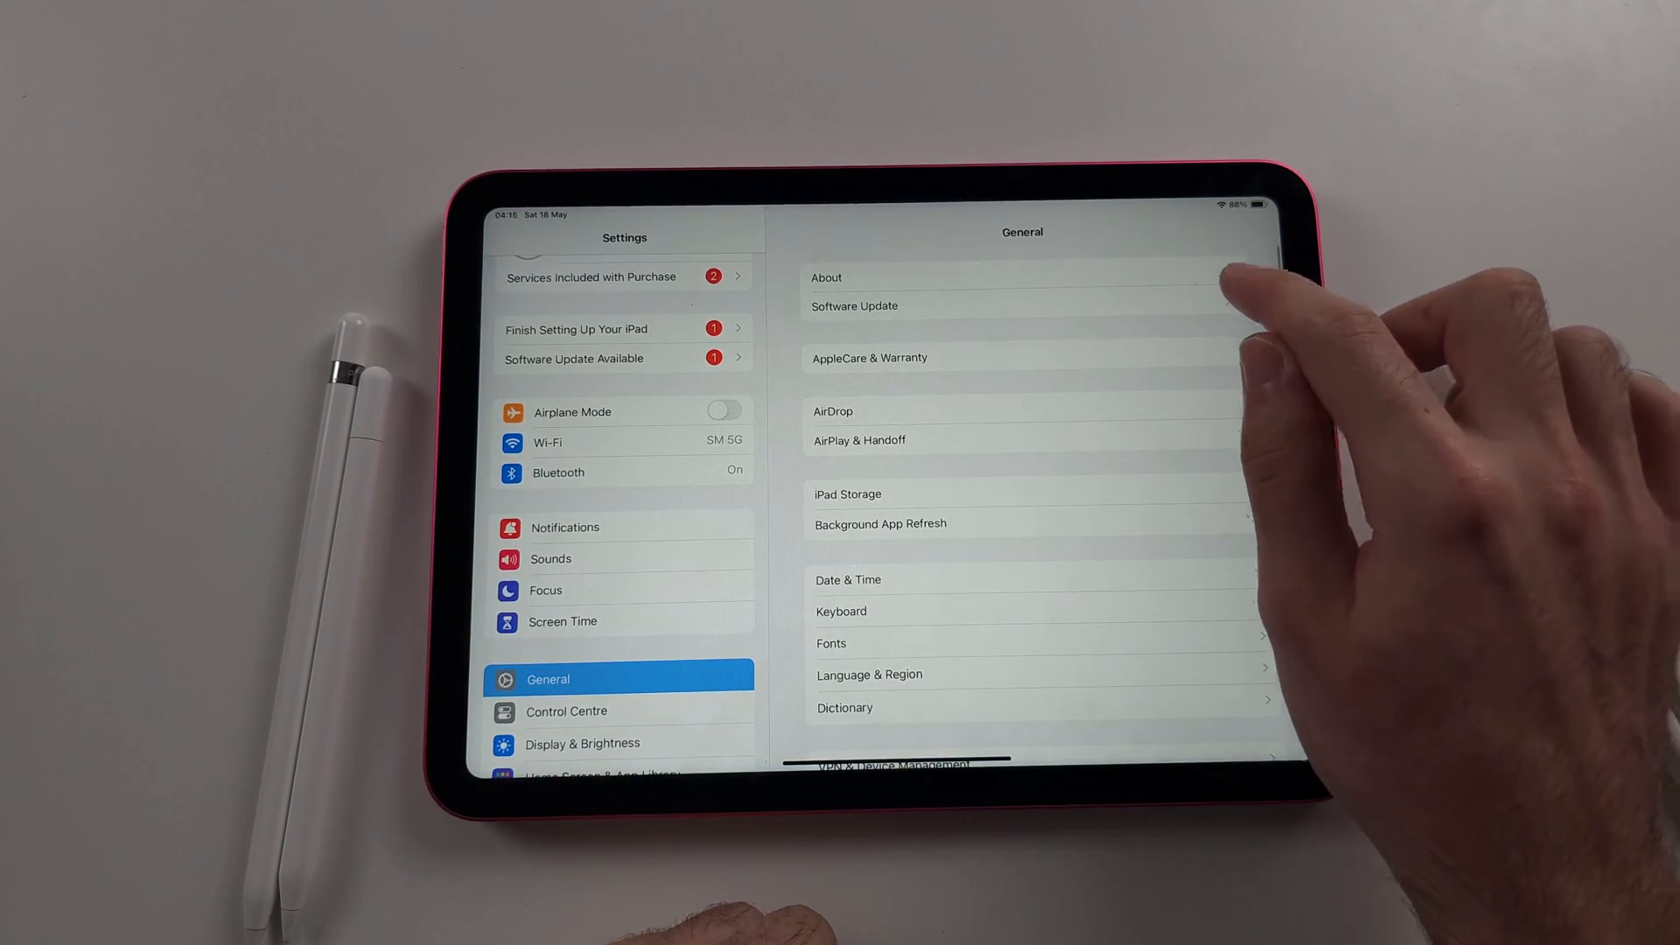
{"action": "left_click", "coordinate": [853, 305]}
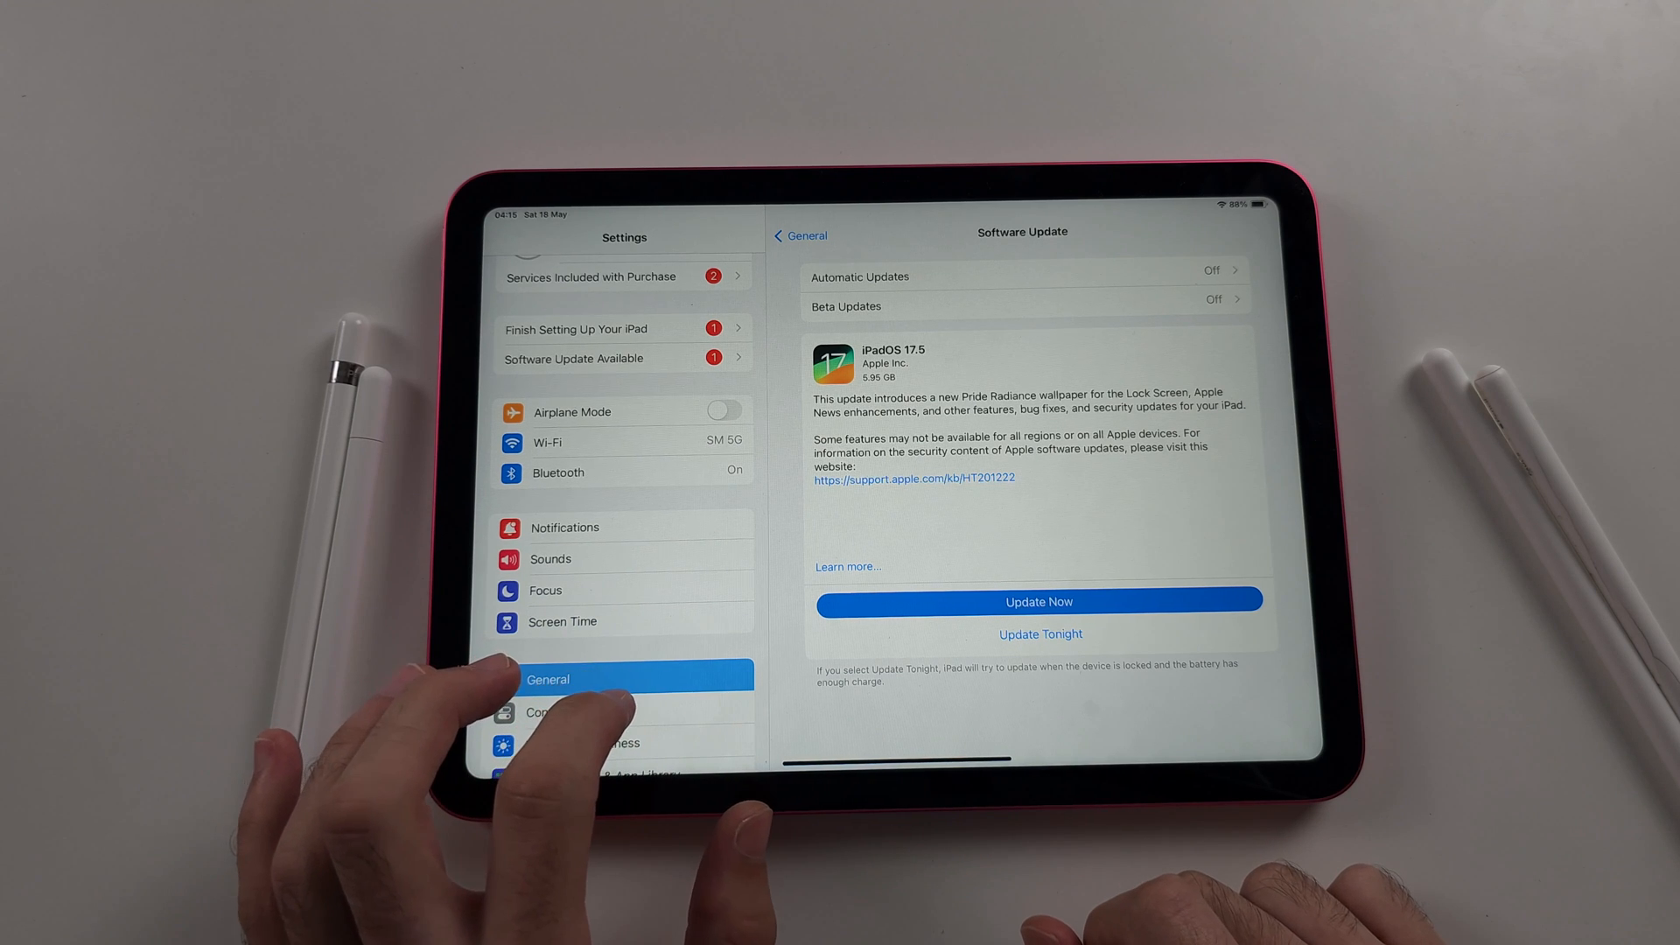
Step: Go to Transfer or Reset iPad under General and show the Reset choices
{"action": "scroll", "scroll_direction": "down", "scroll_amount": 3}
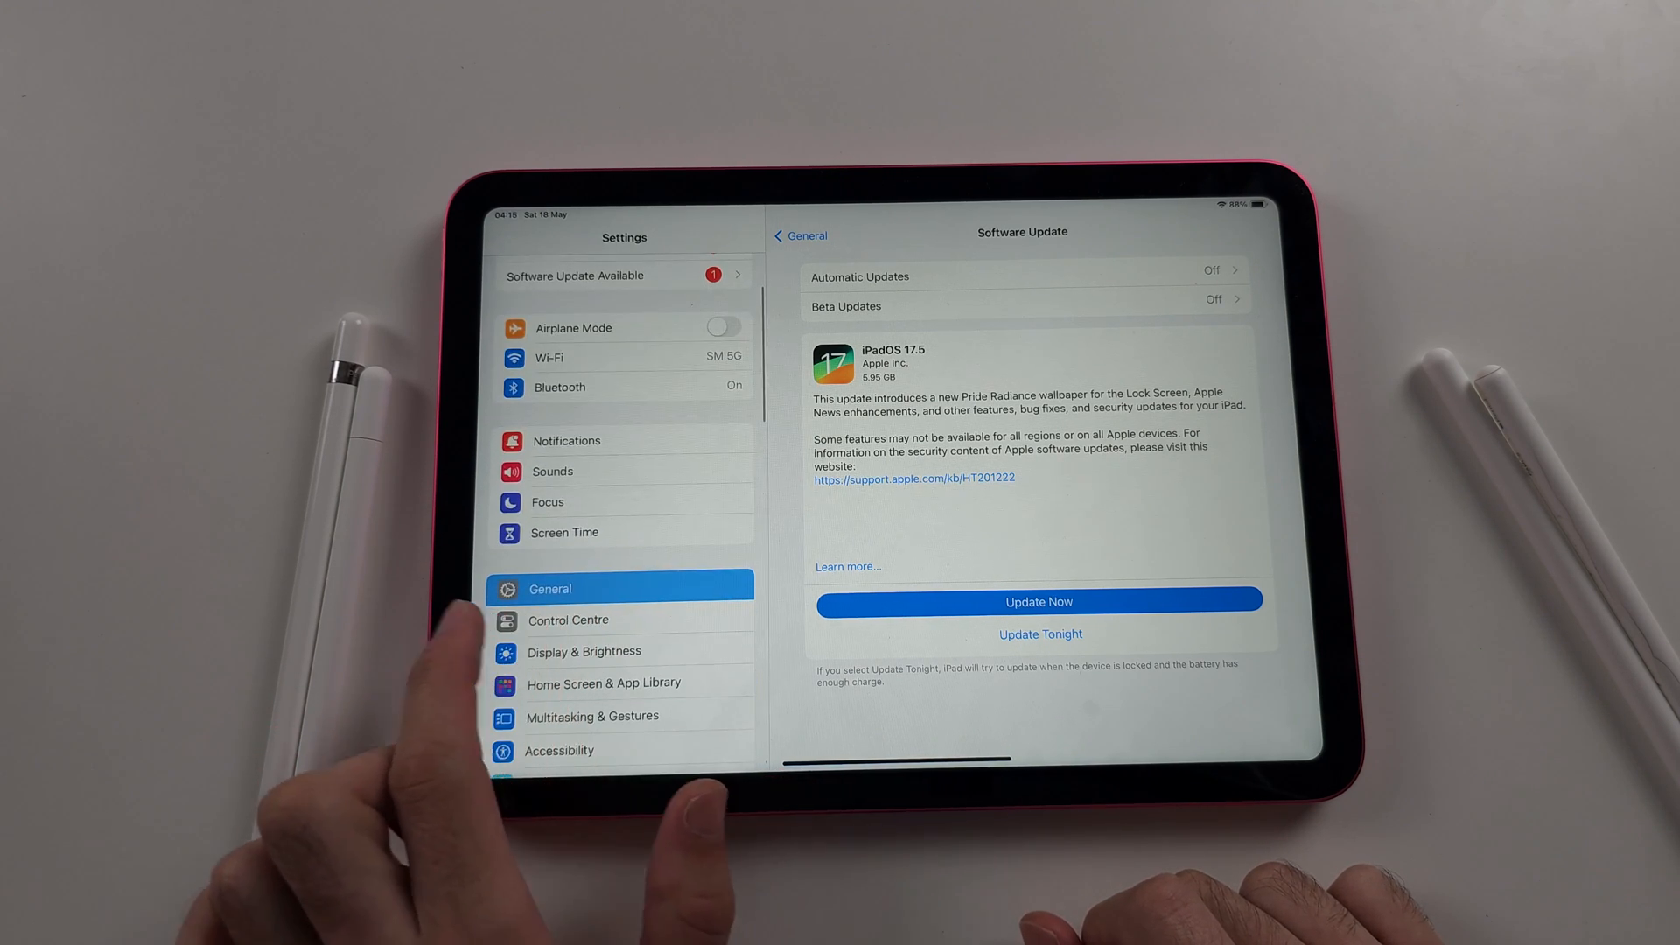
{"action": "left_click", "coordinate": [800, 236]}
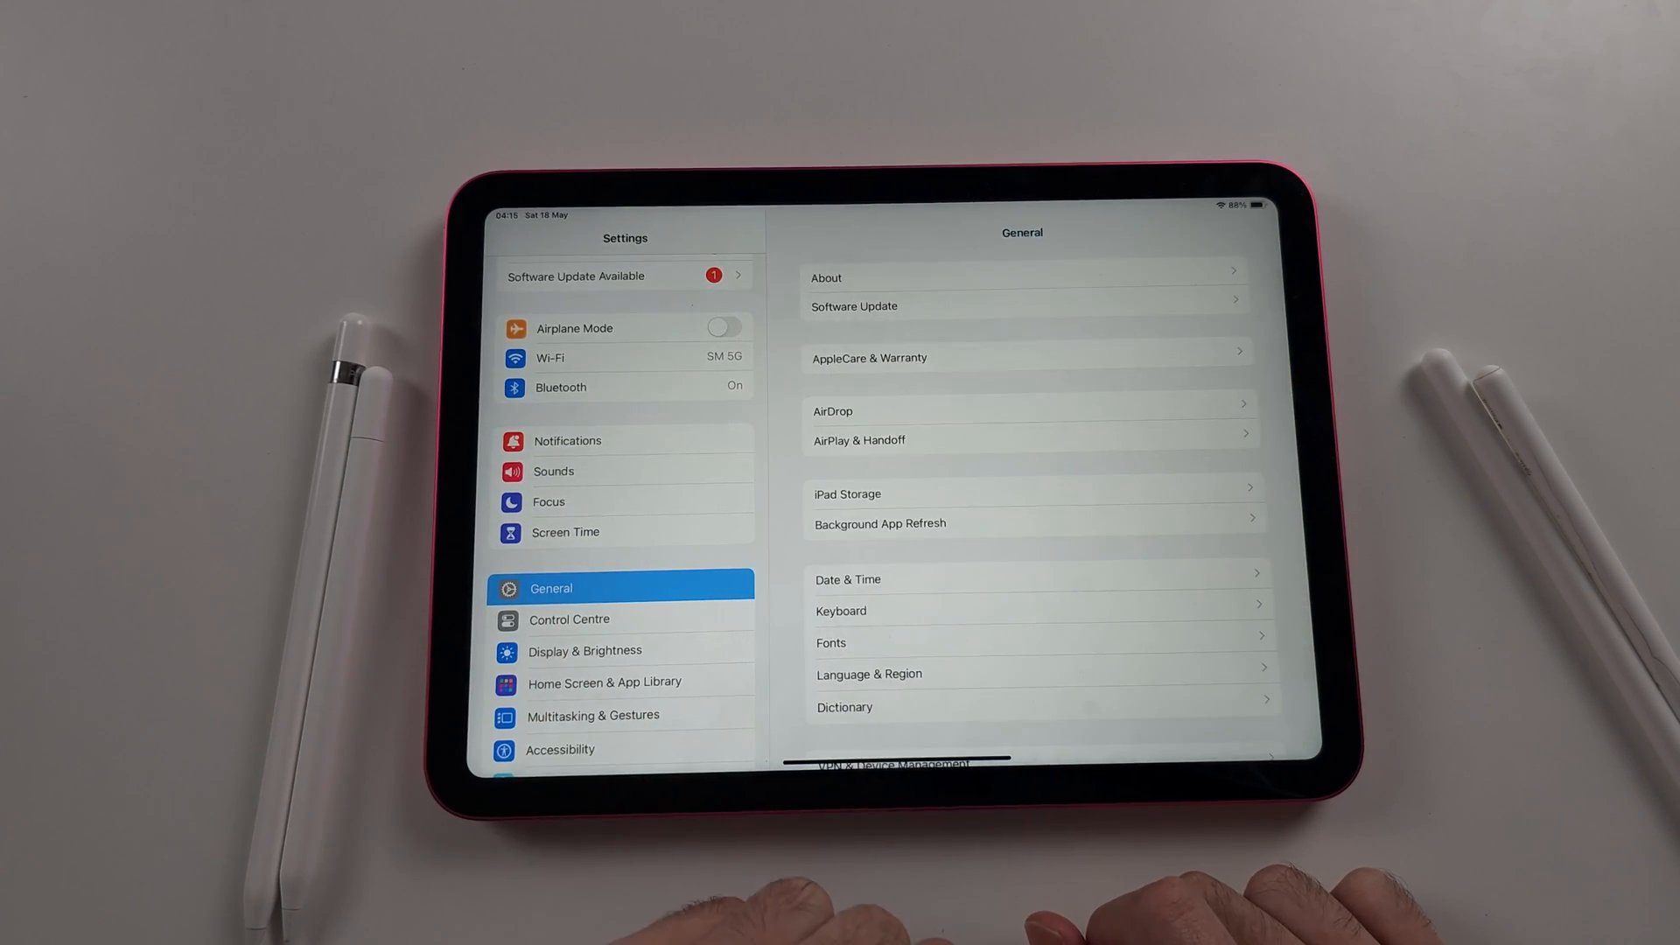
{"action": "scroll", "scroll_direction": "down", "scroll_amount": 3}
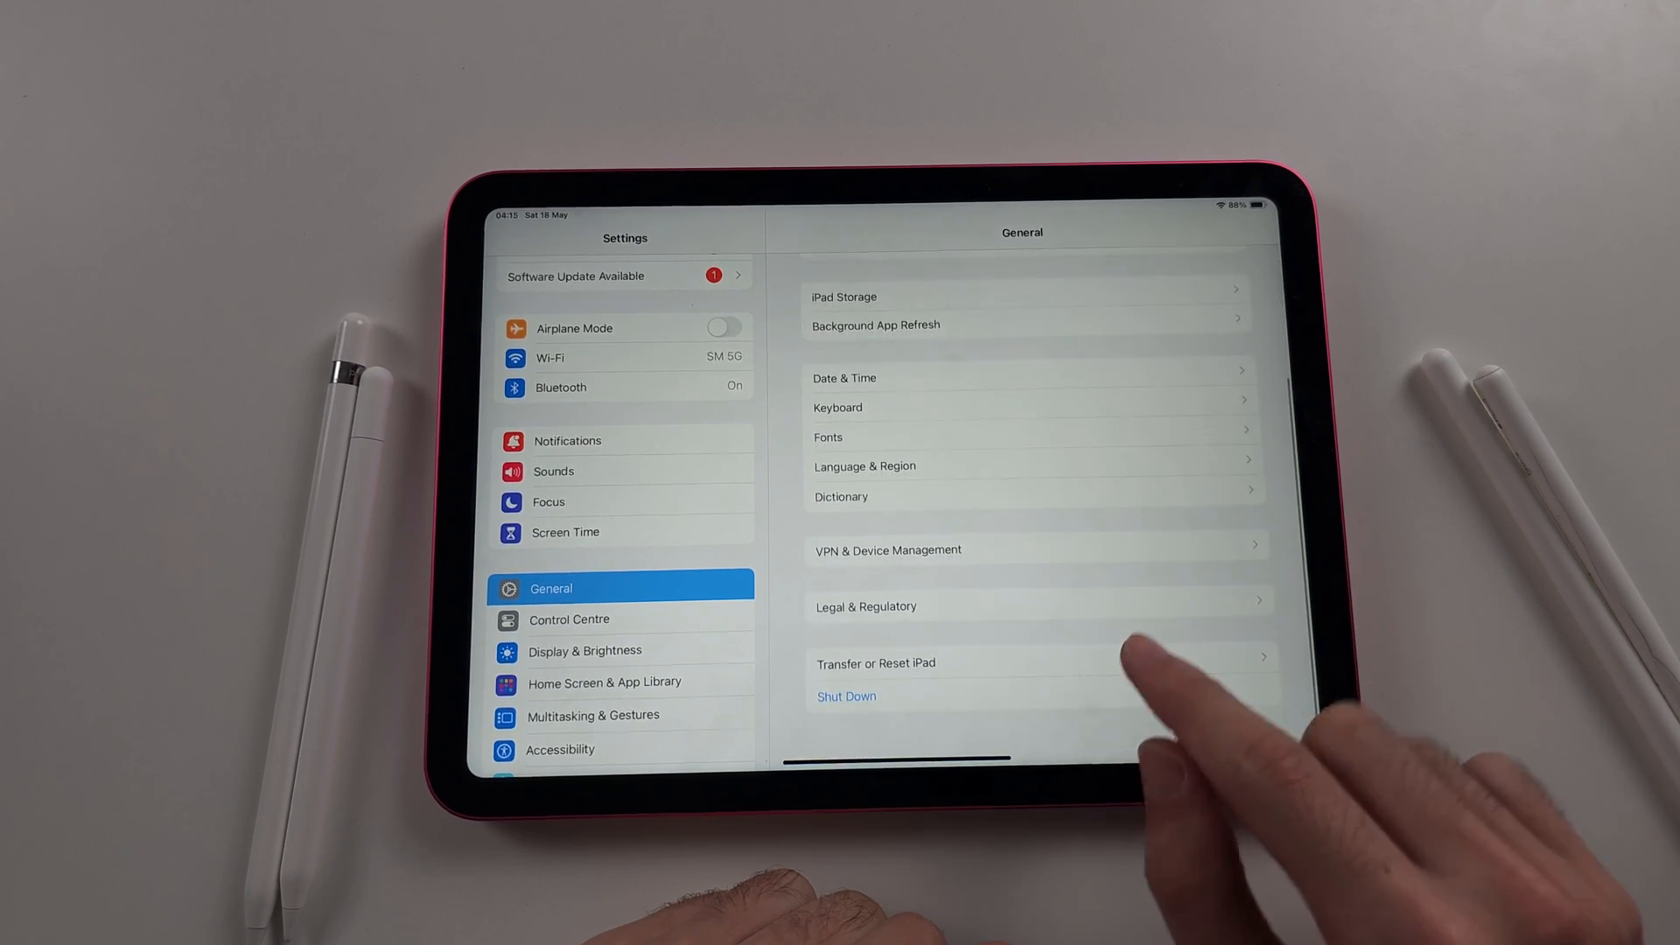
{"action": "scroll", "scroll_direction": "down", "scroll_amount": 3}
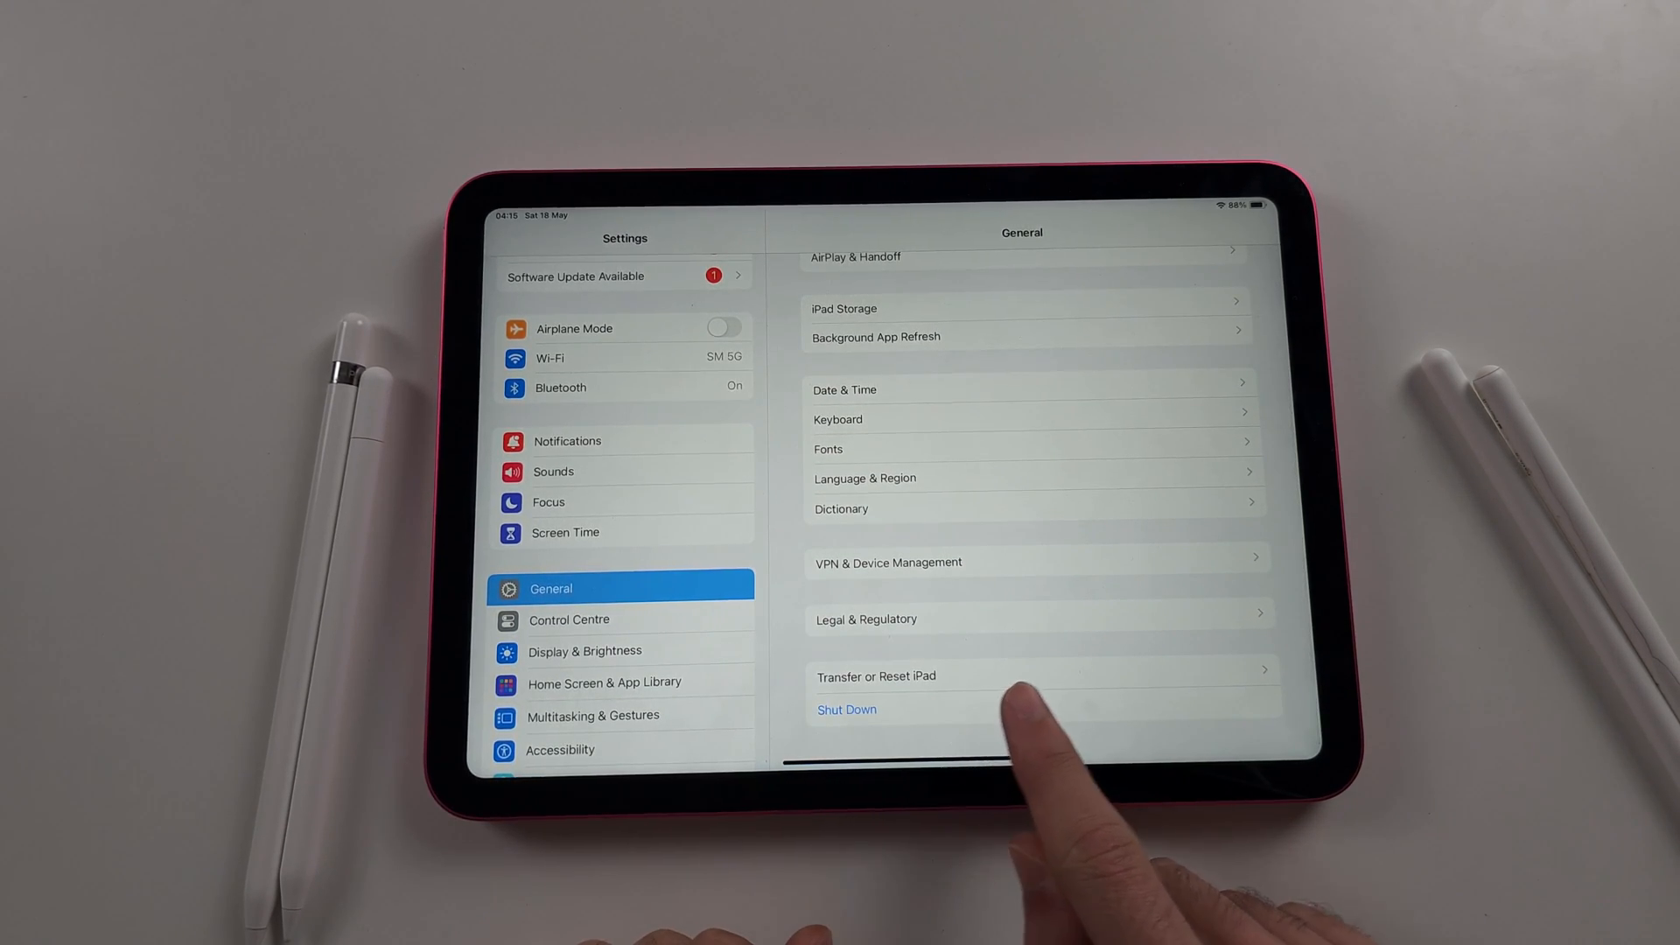
{"action": "left_click", "coordinate": [877, 675]}
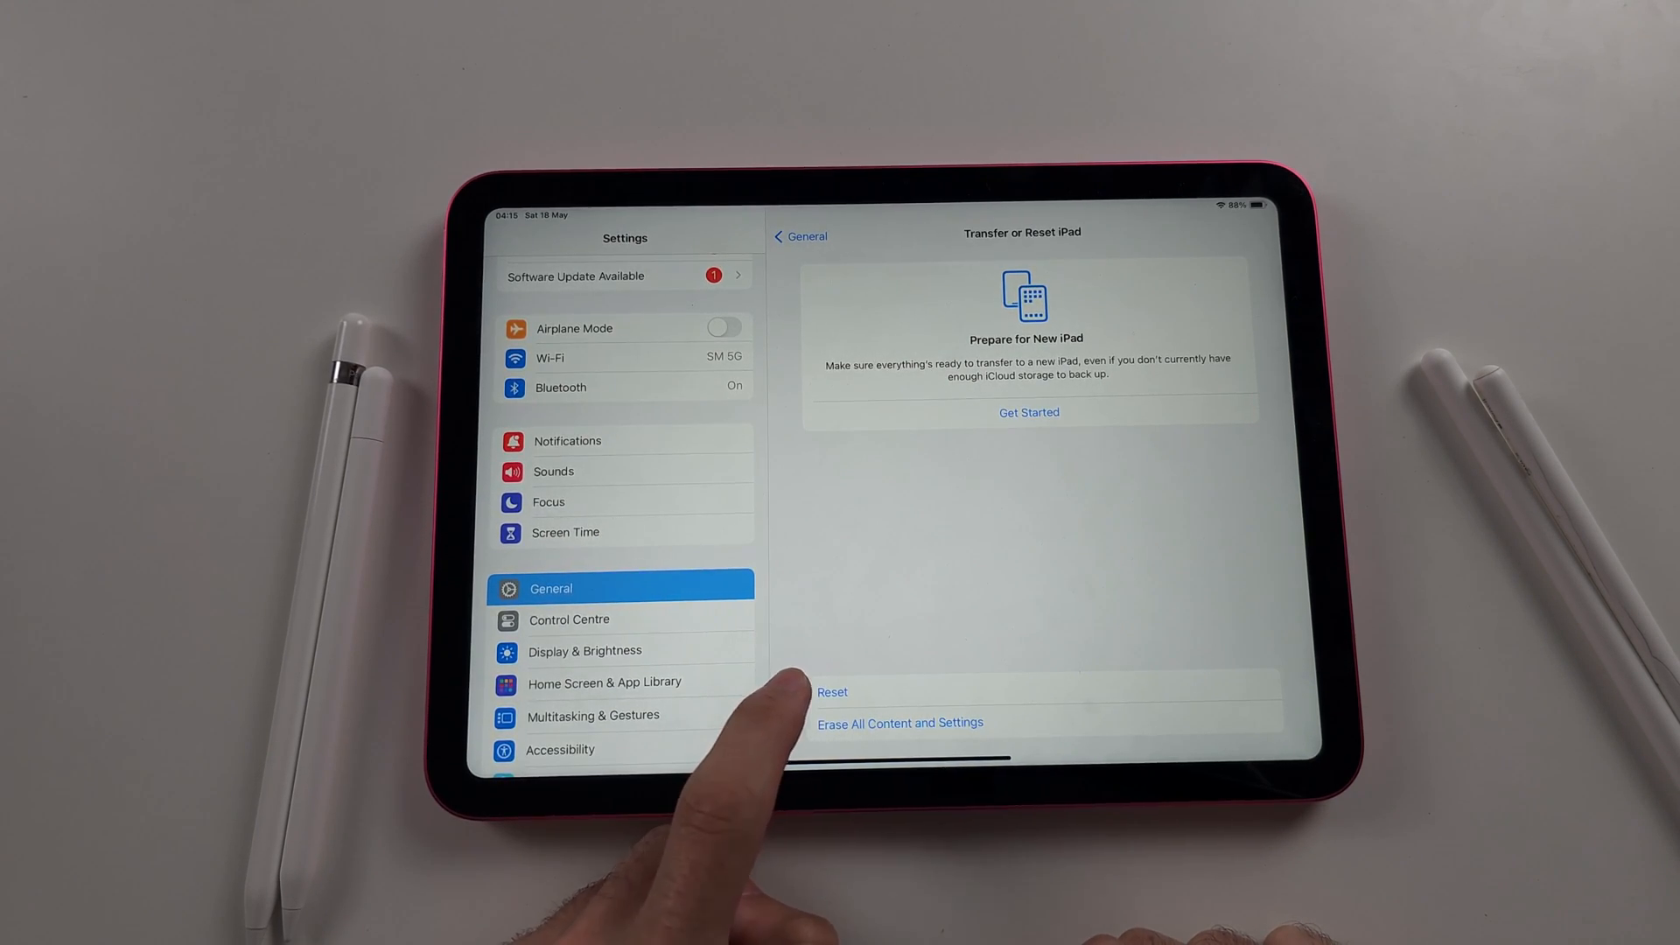
{"action": "left_click", "coordinate": [833, 693]}
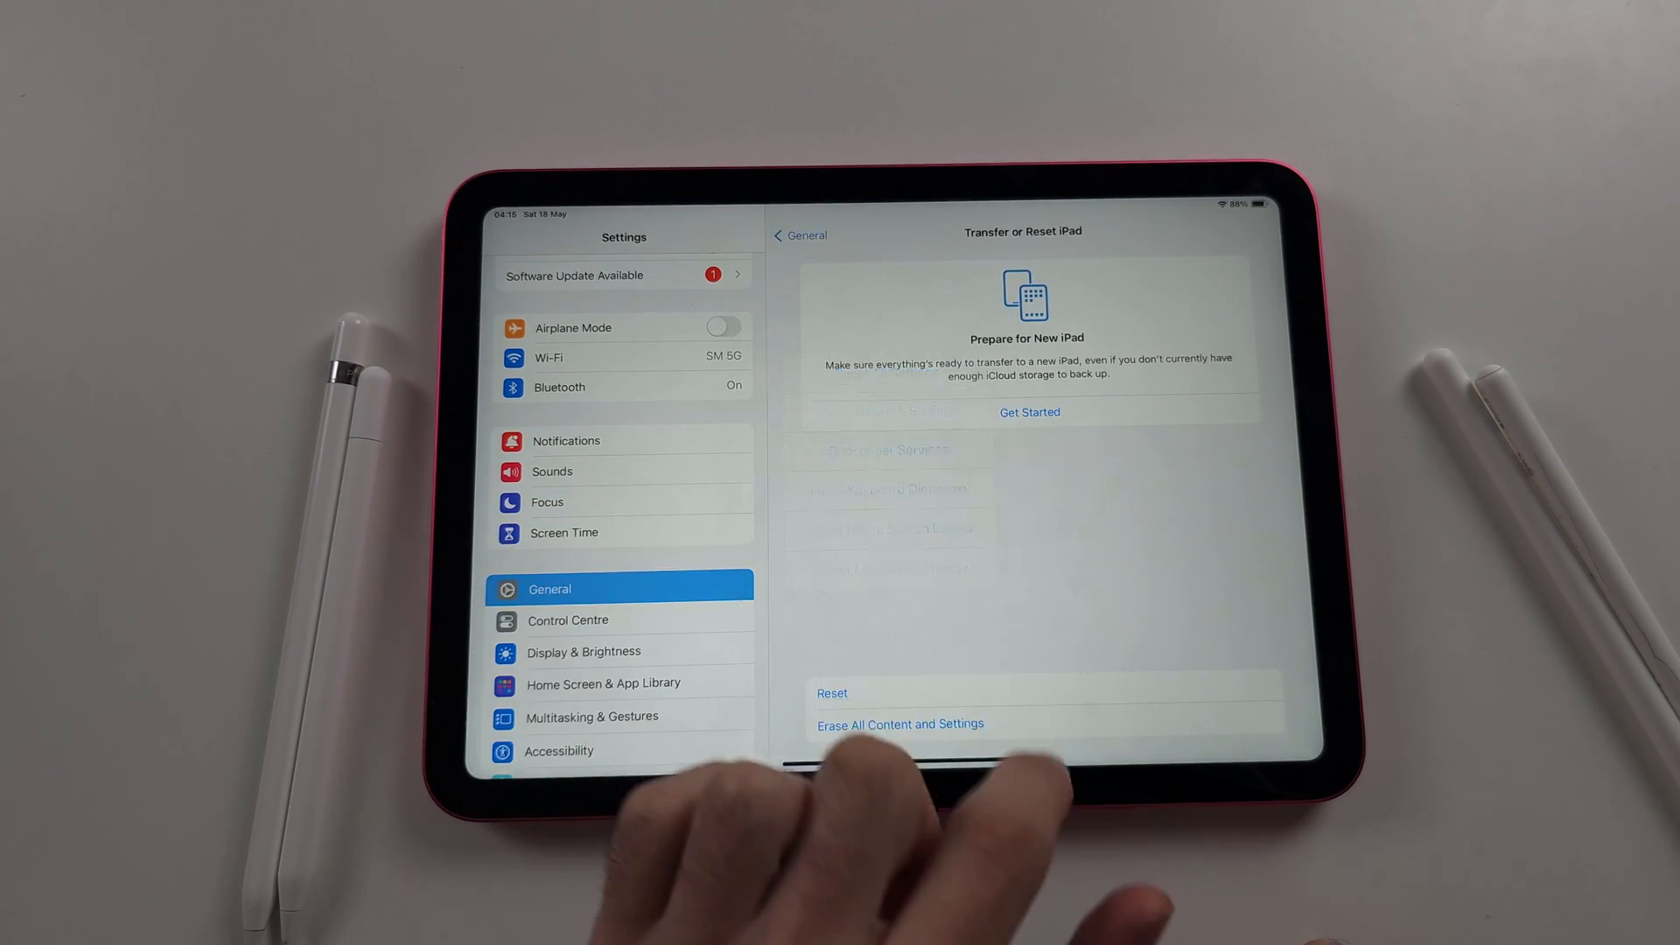
Step: Choose Reset Network Settings and confirm the reset in the alert
{"action": "left_click", "coordinate": [831, 693]}
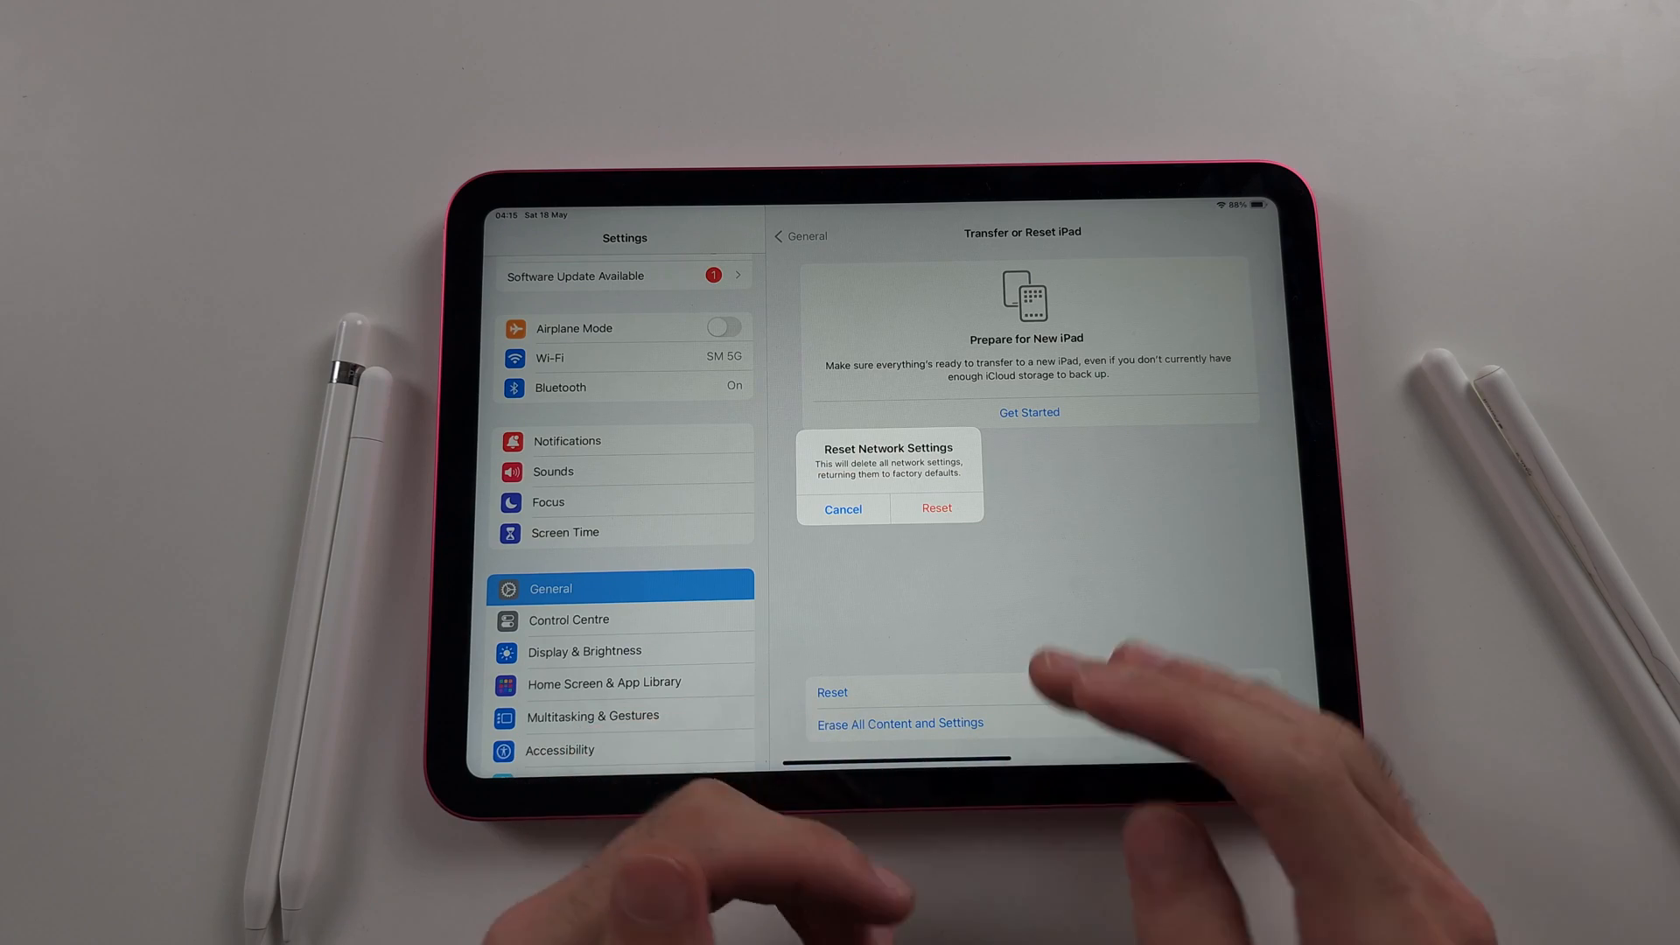
{"action": "left_click", "coordinate": [935, 507]}
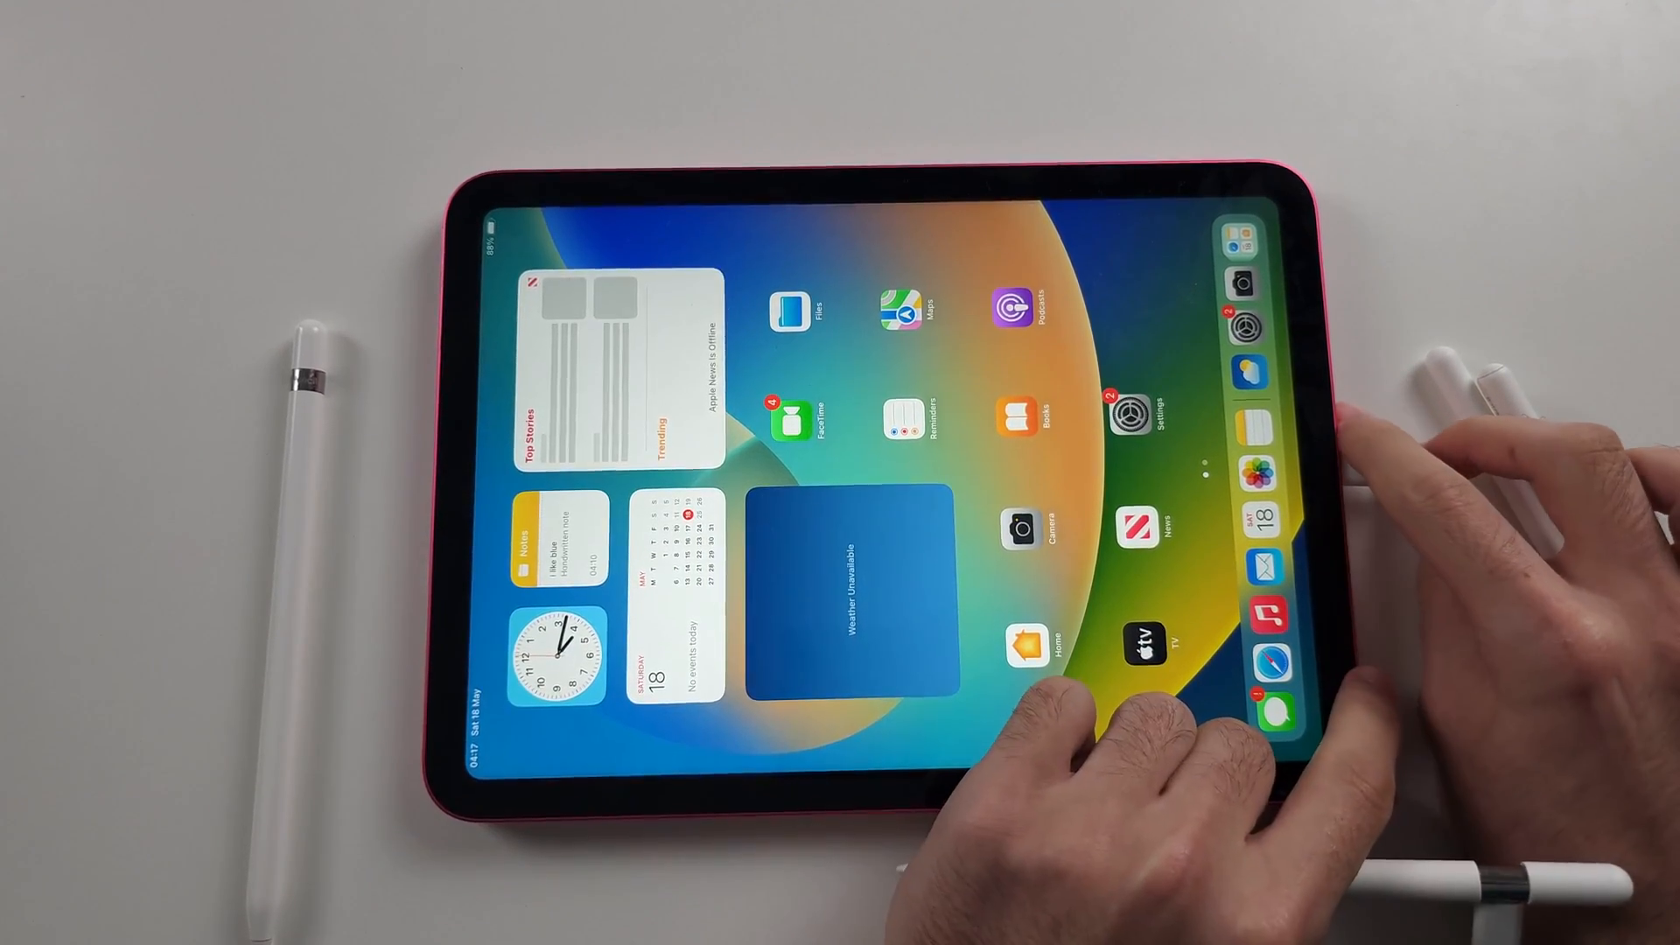
{"action": "mouse_move", "coordinate": [1264, 311]}
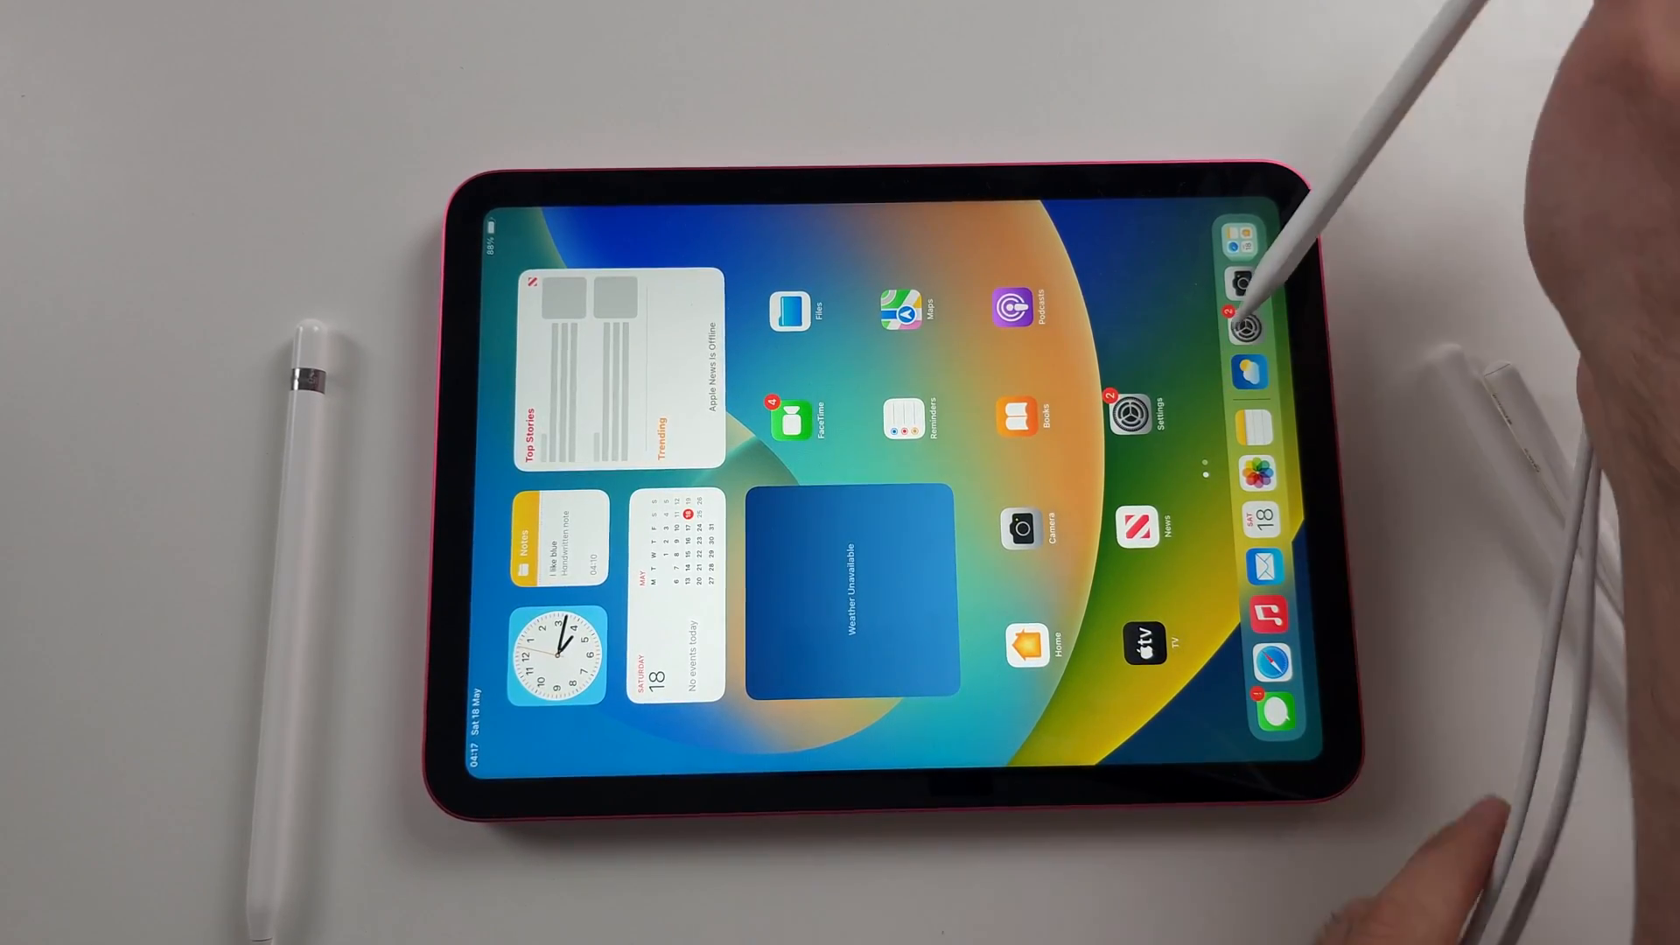